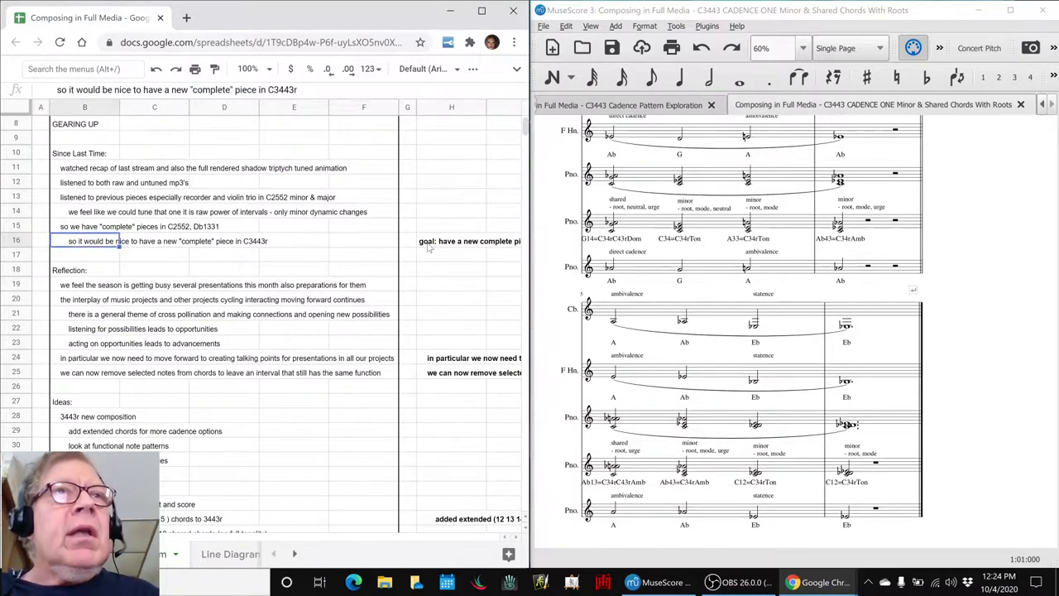
Step: Pick out the log notes on complete pieces, Reflection, opportunities and talking points
{"action": "left_click", "coordinate": [108, 225]}
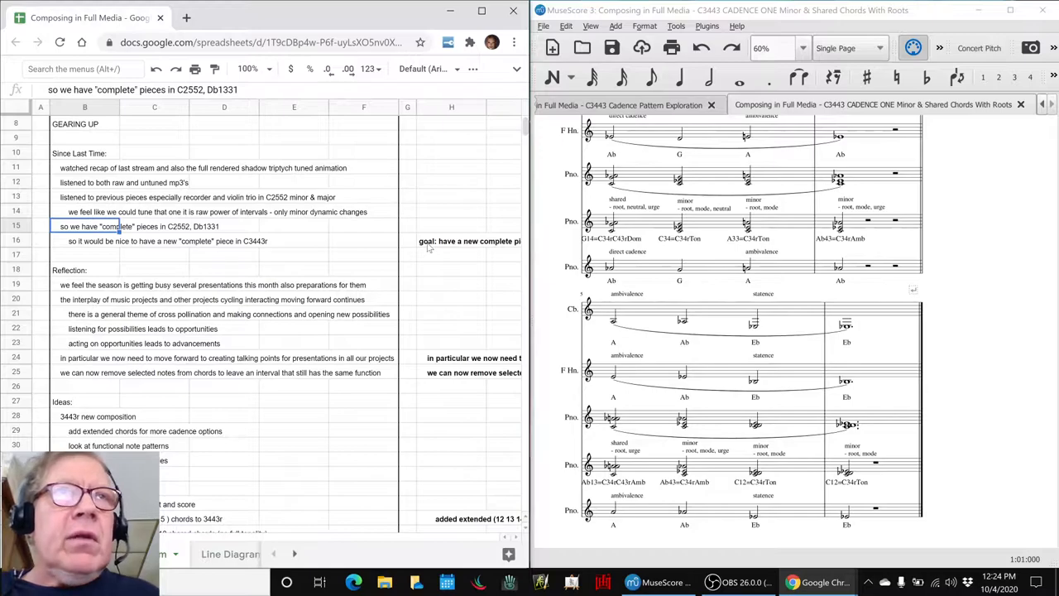
{"action": "left_click", "coordinate": [69, 270]}
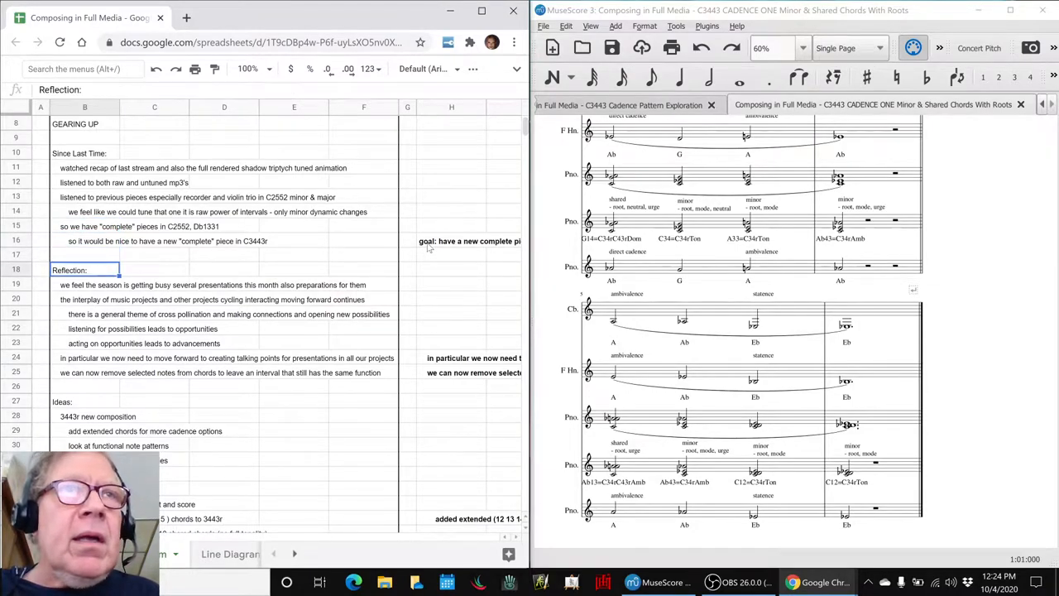
{"action": "left_click", "coordinate": [85, 342]}
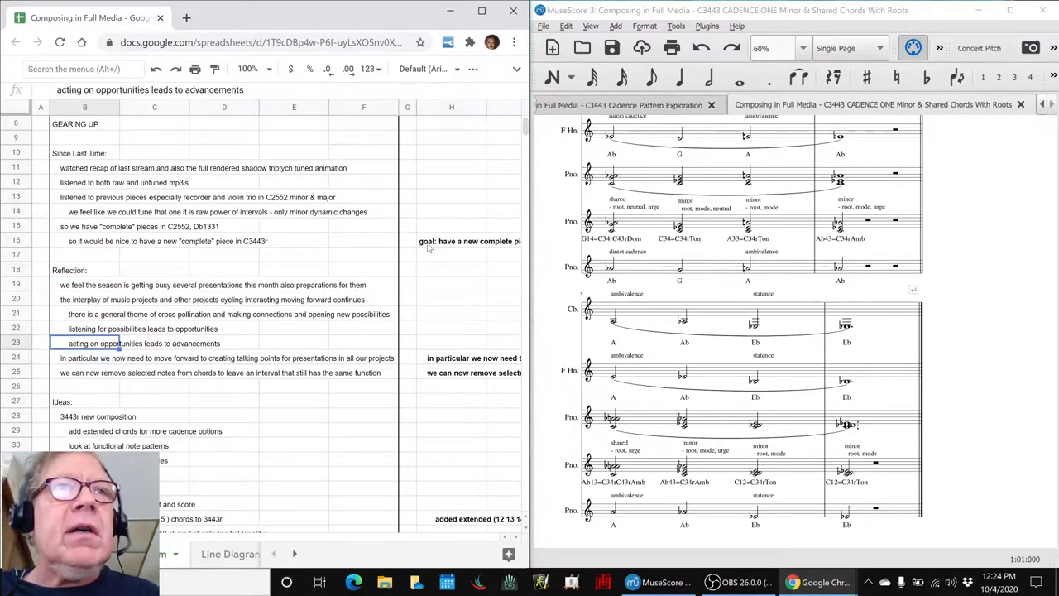
{"action": "left_click", "coordinate": [85, 357]}
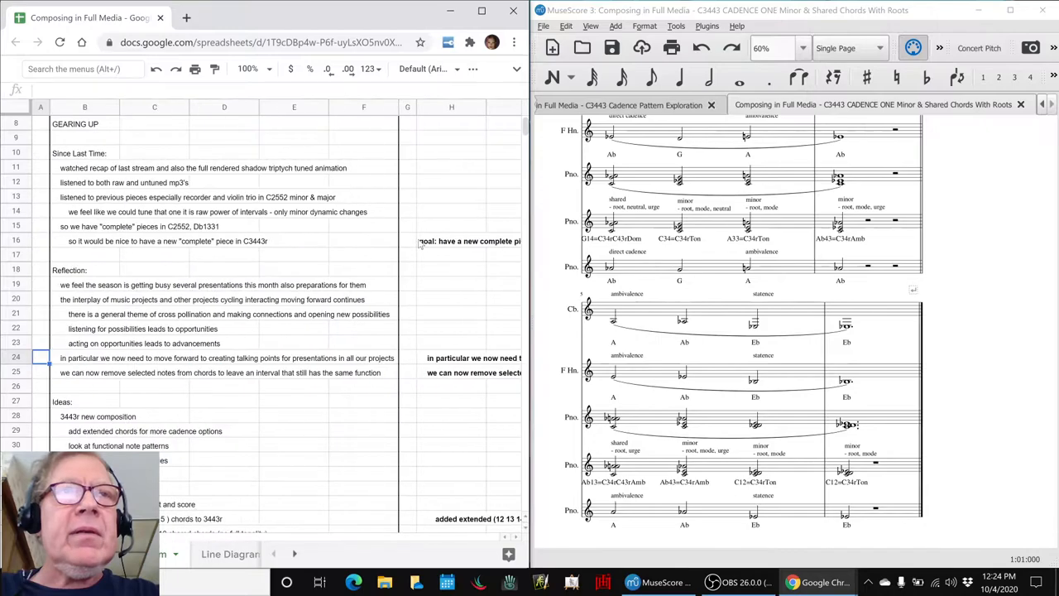
Step: Bring up the 3443r tonality reference score, then the pentatonic scales chord spreadsheet
{"action": "scroll", "scroll_direction": "down", "scroll_amount": 3}
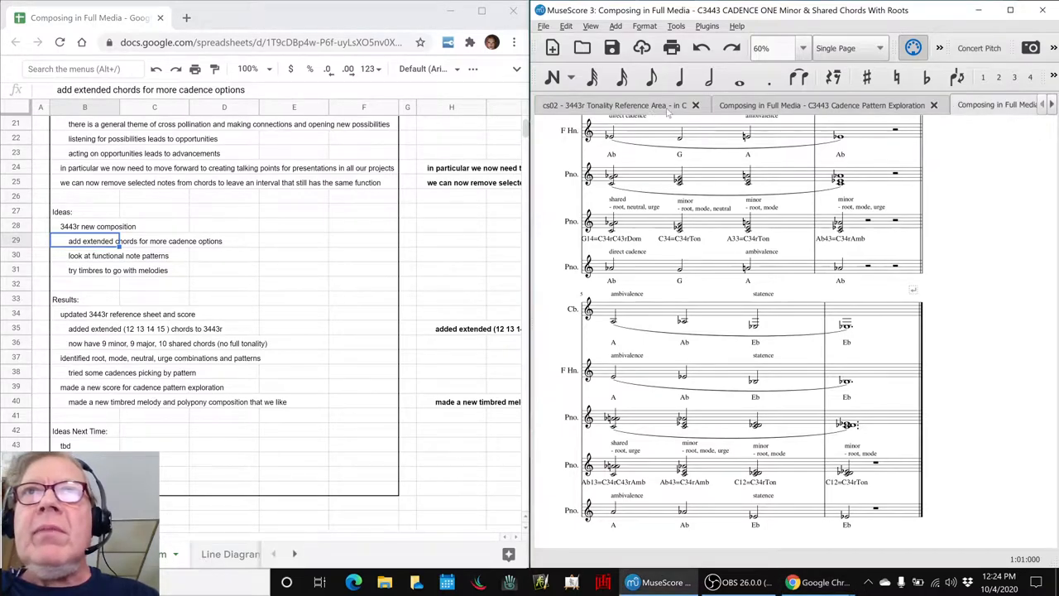
{"action": "left_click", "coordinate": [616, 105]}
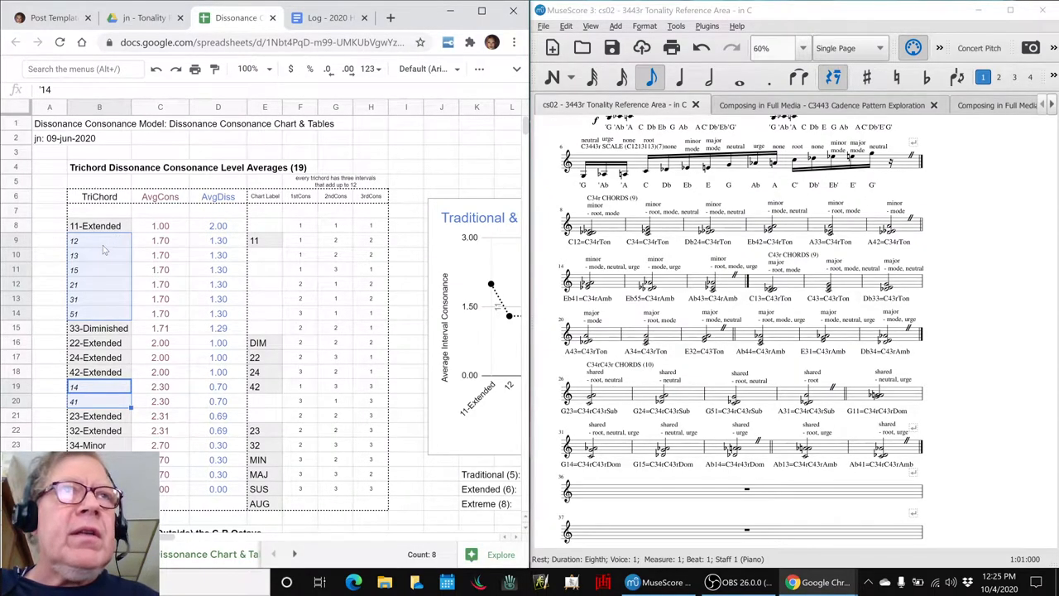
{"action": "mouse_move", "coordinate": [93, 321]}
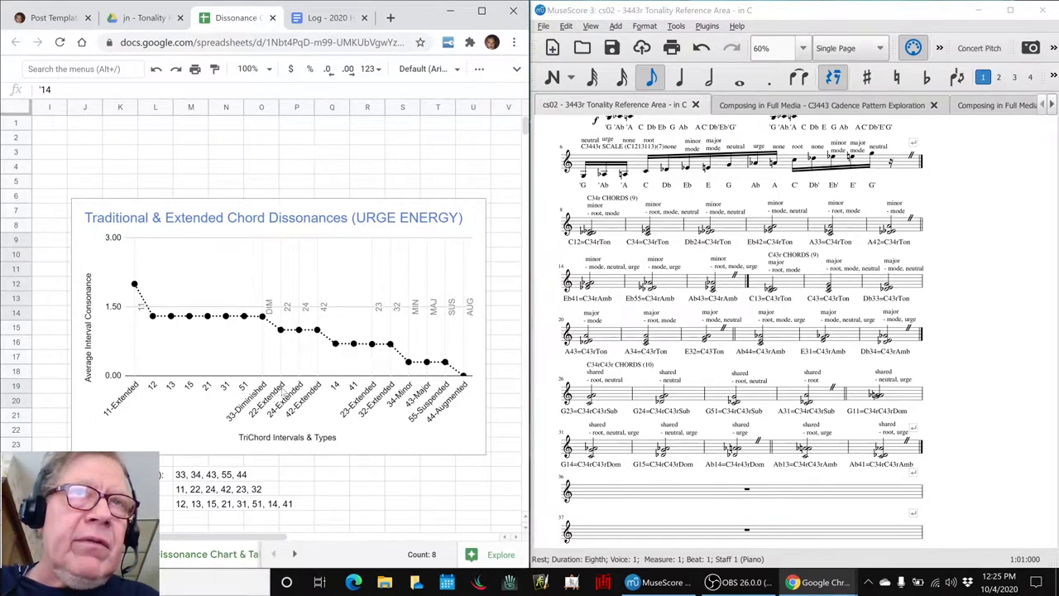
{"action": "mouse_move", "coordinate": [240, 306]}
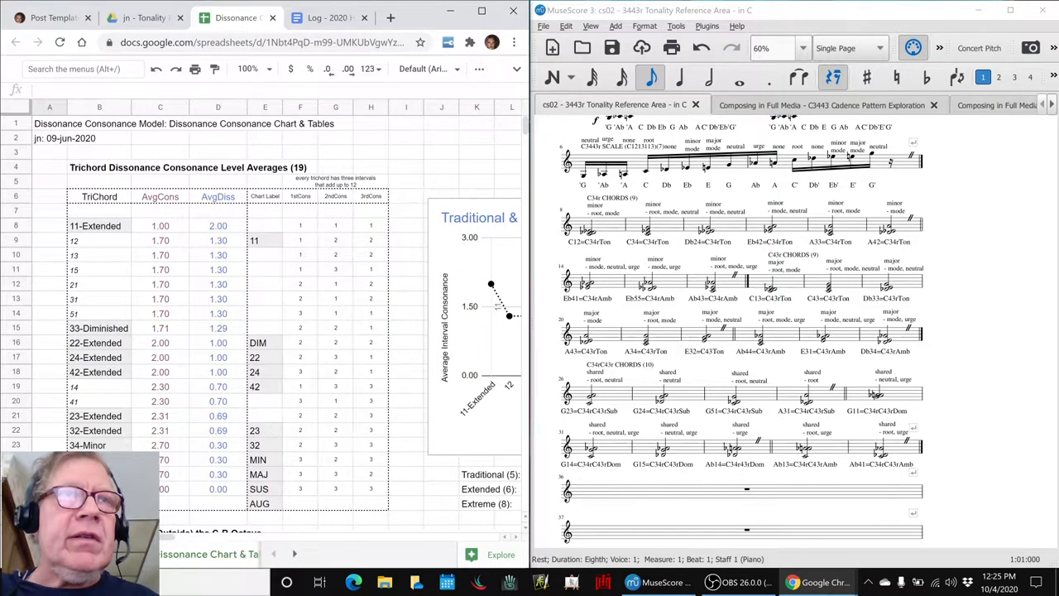
{"action": "key", "text": "alt+tab"}
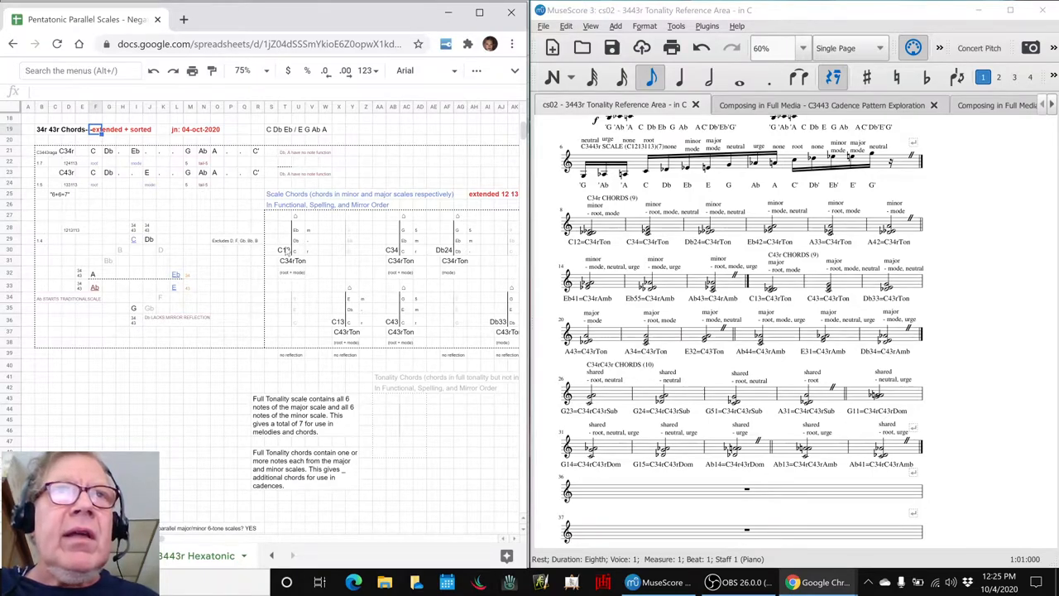
Step: Compare spreadsheet chords C12 and C13 with their score measures, then return to the log
{"action": "left_click", "coordinate": [283, 249]}
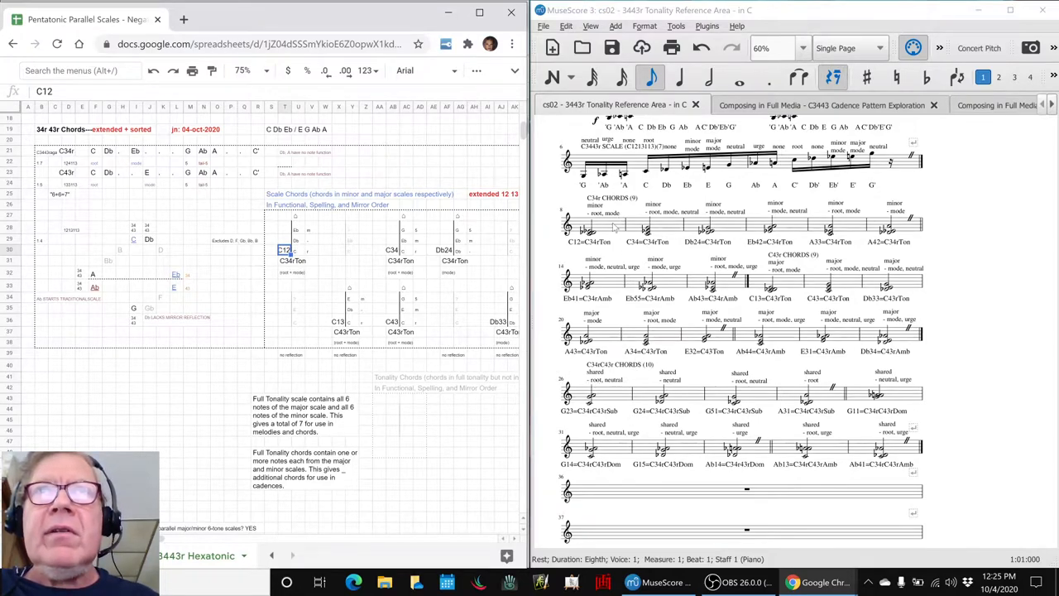
{"action": "left_click", "coordinate": [587, 227]}
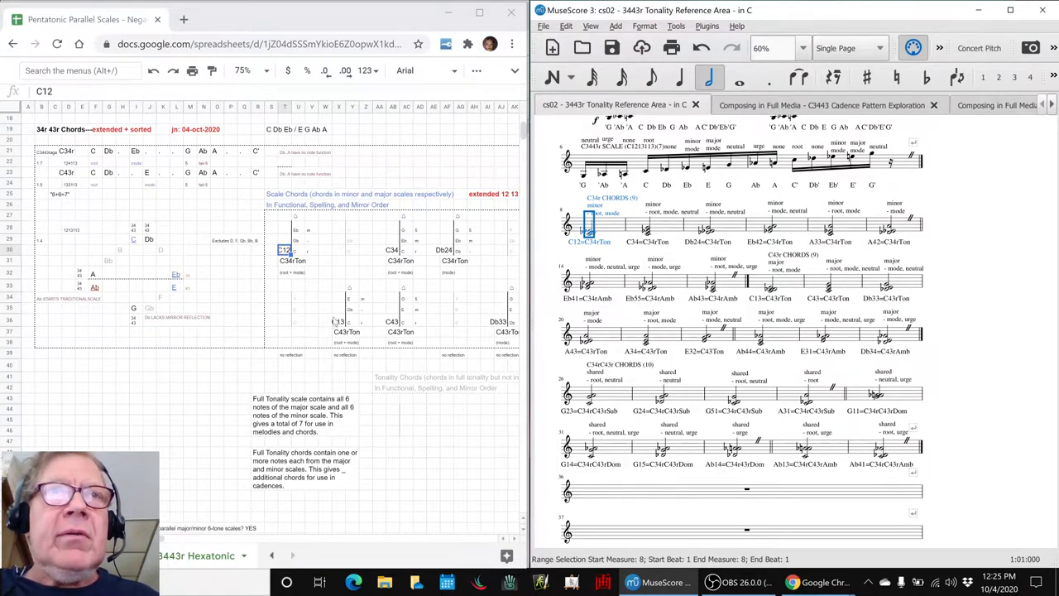
{"action": "left_click", "coordinate": [325, 320]}
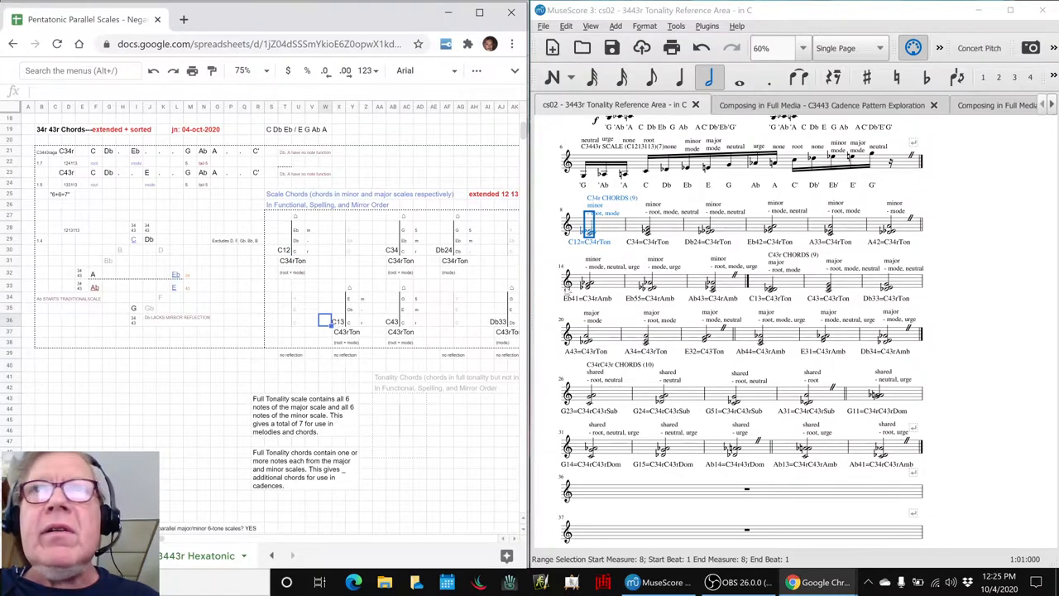
{"action": "left_click", "coordinate": [769, 281]}
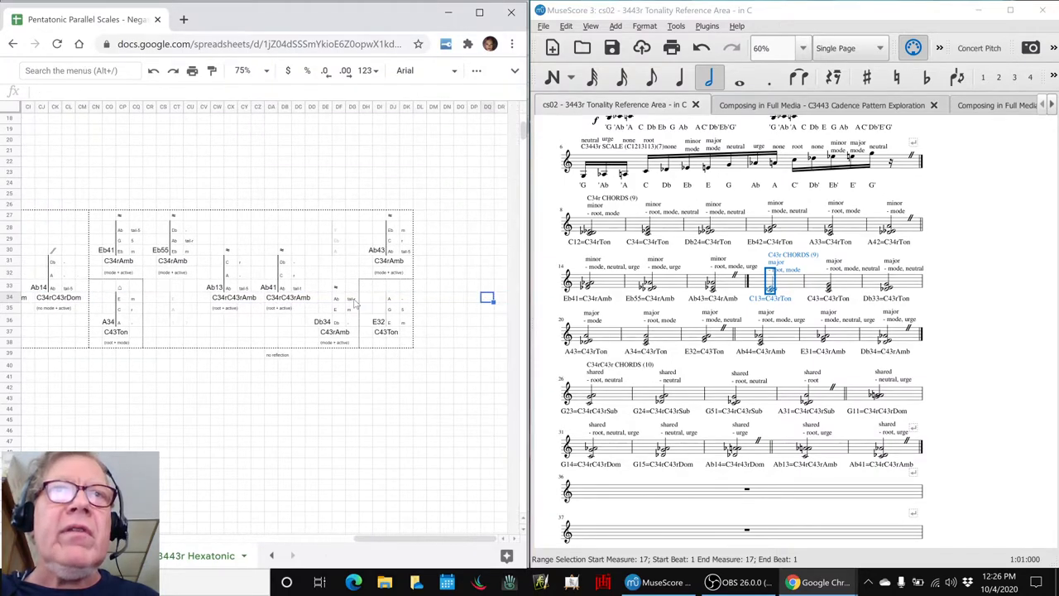
{"action": "left_click", "coordinate": [176, 298]}
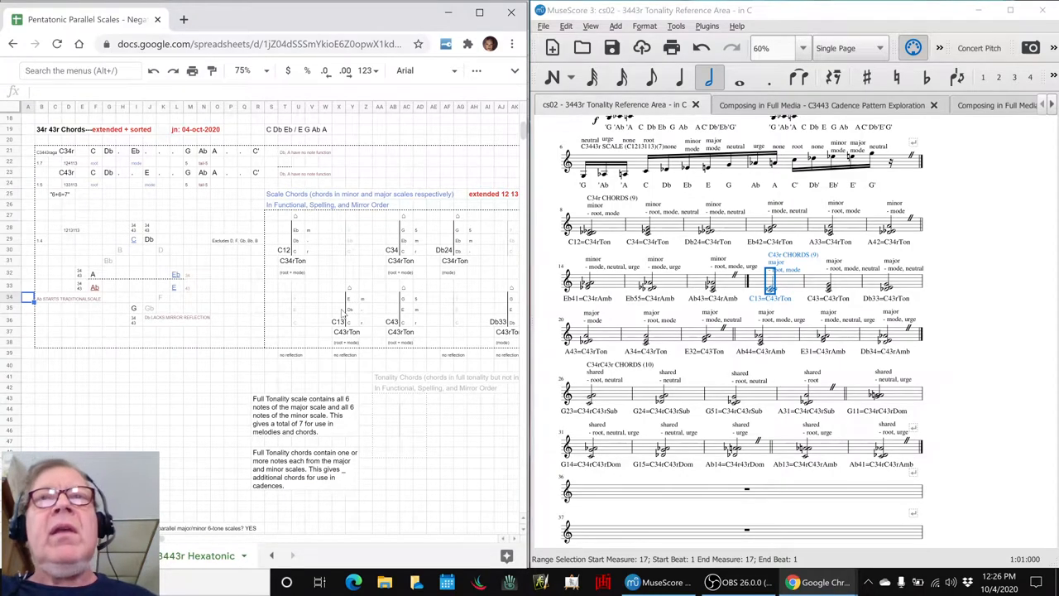
{"action": "key", "text": "alt+tab"}
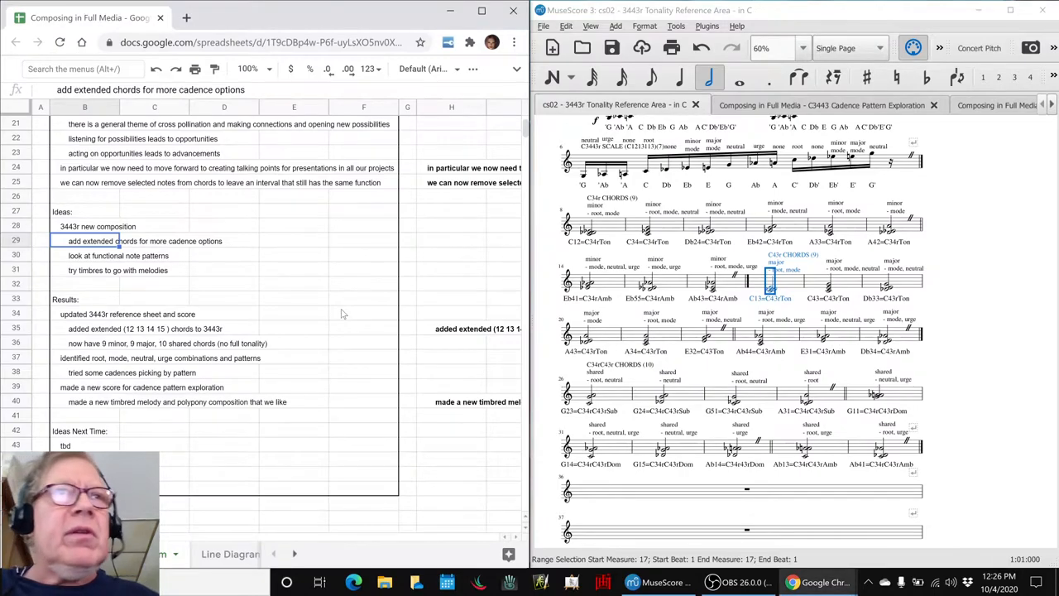
{"action": "mouse_move", "coordinate": [89, 359]}
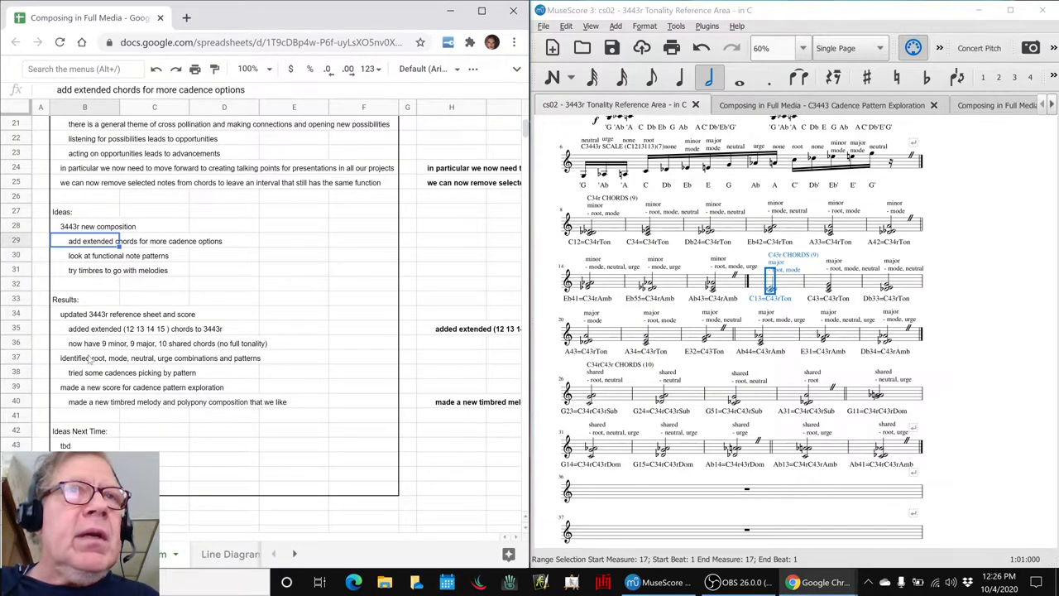
Step: Pick out the log's result about the new cadence exploration score
{"action": "left_click", "coordinate": [117, 254]}
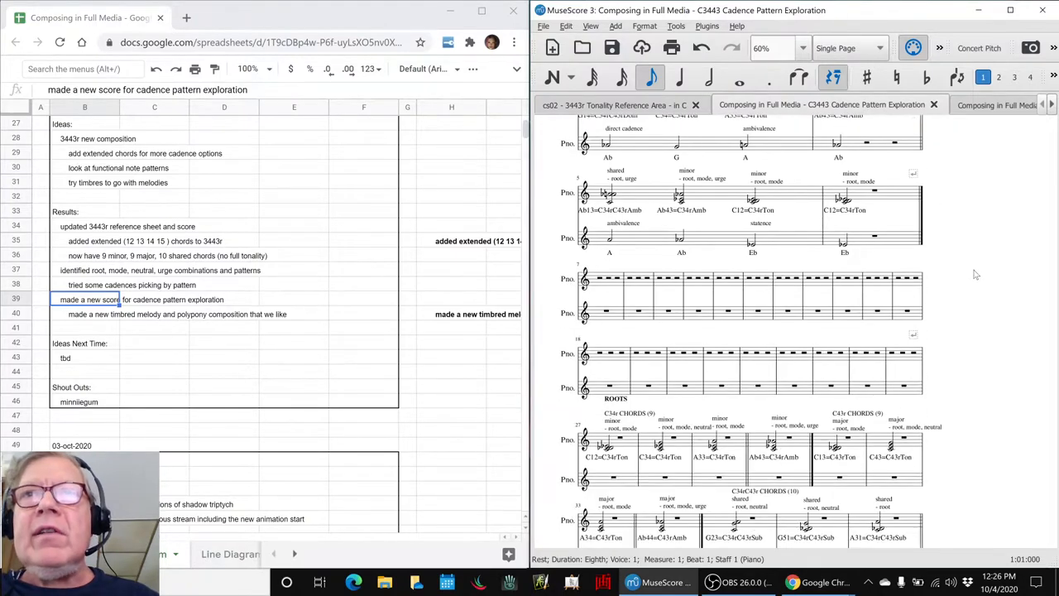
{"action": "scroll", "scroll_direction": "down", "scroll_amount": 3}
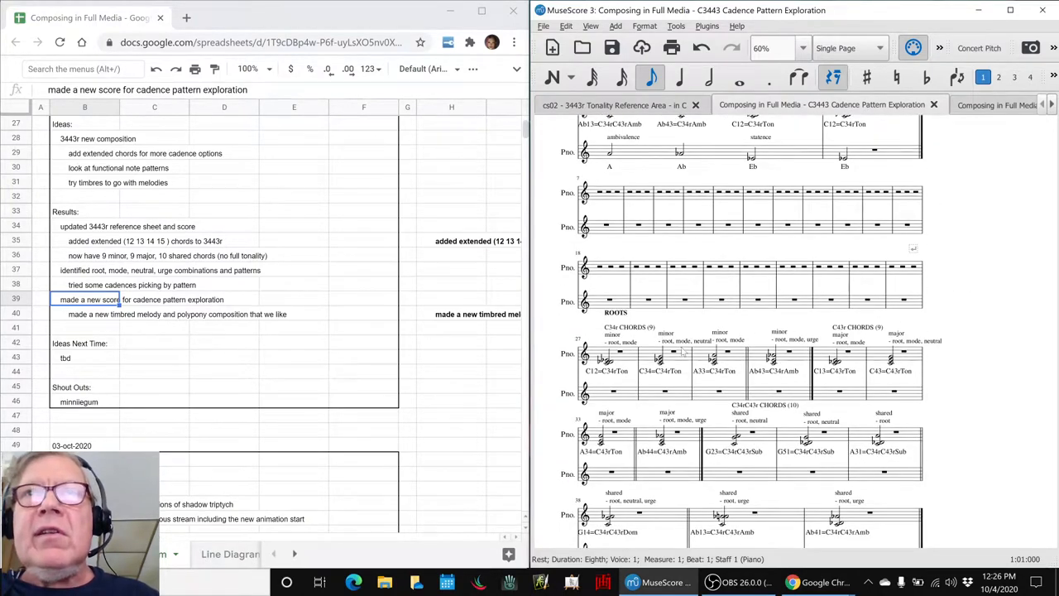
{"action": "left_click", "coordinate": [607, 355]}
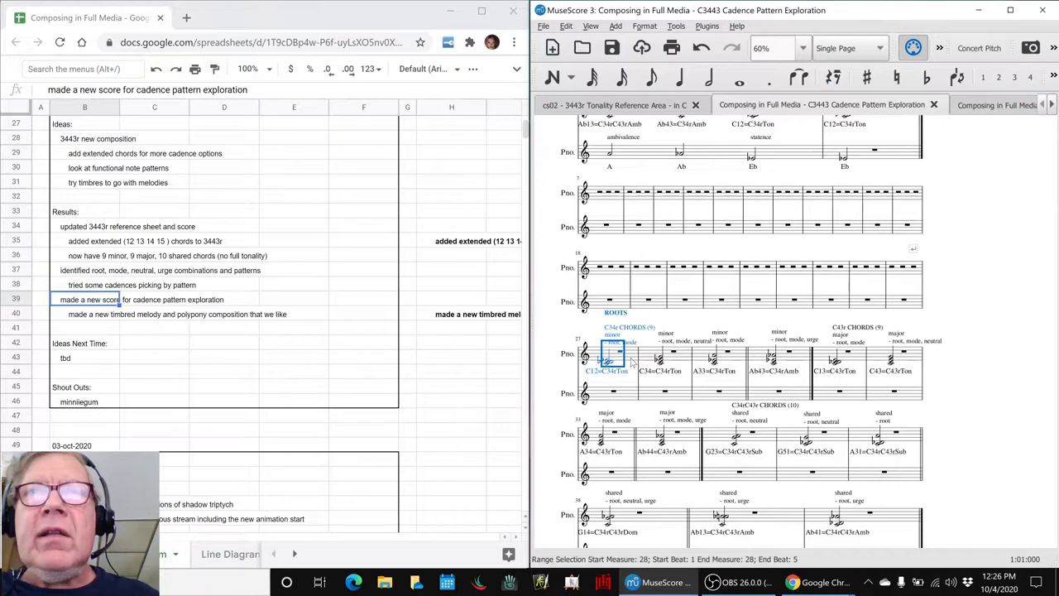
{"action": "left_click", "coordinate": [666, 354]}
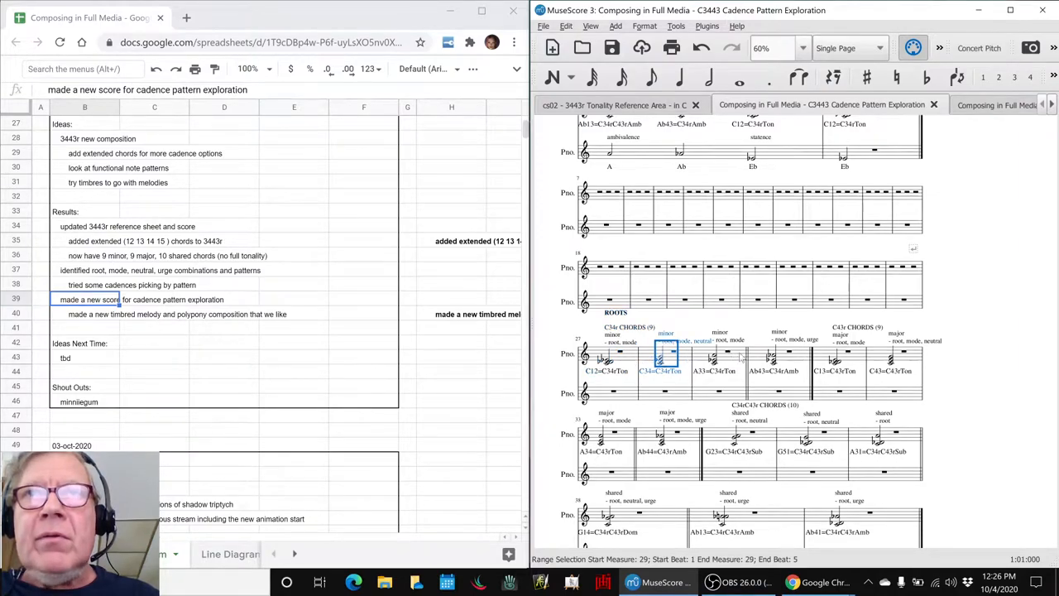
{"action": "left_click", "coordinate": [718, 355]}
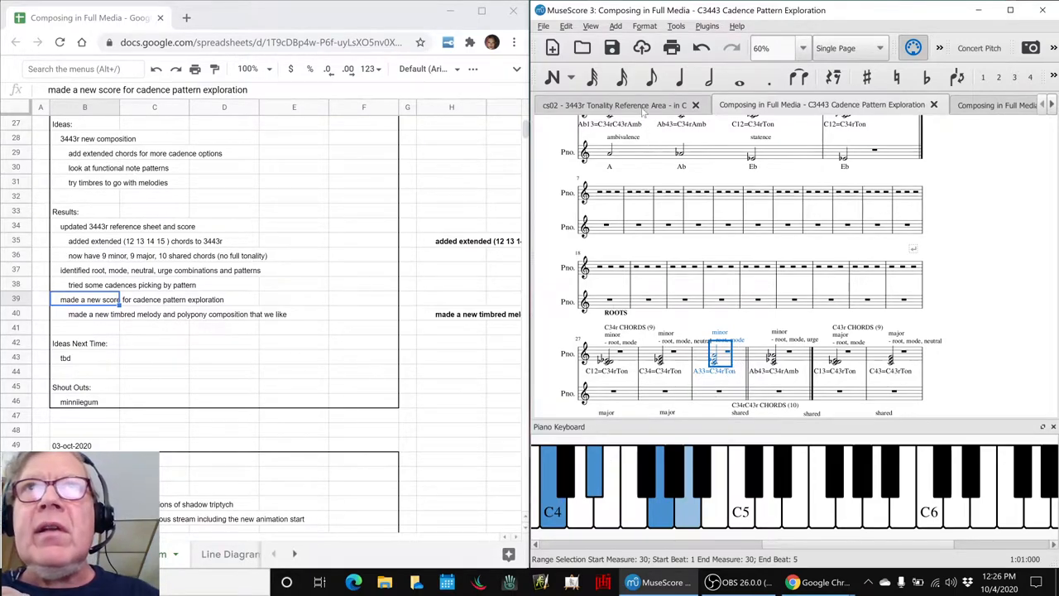
{"action": "left_click", "coordinate": [612, 105]}
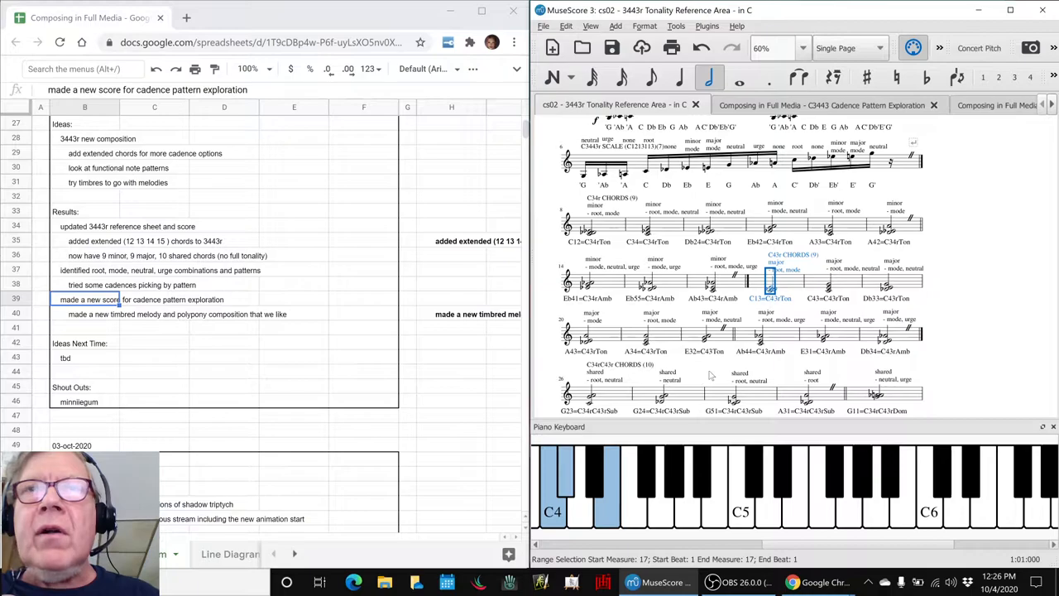
{"action": "left_click", "coordinate": [707, 335]}
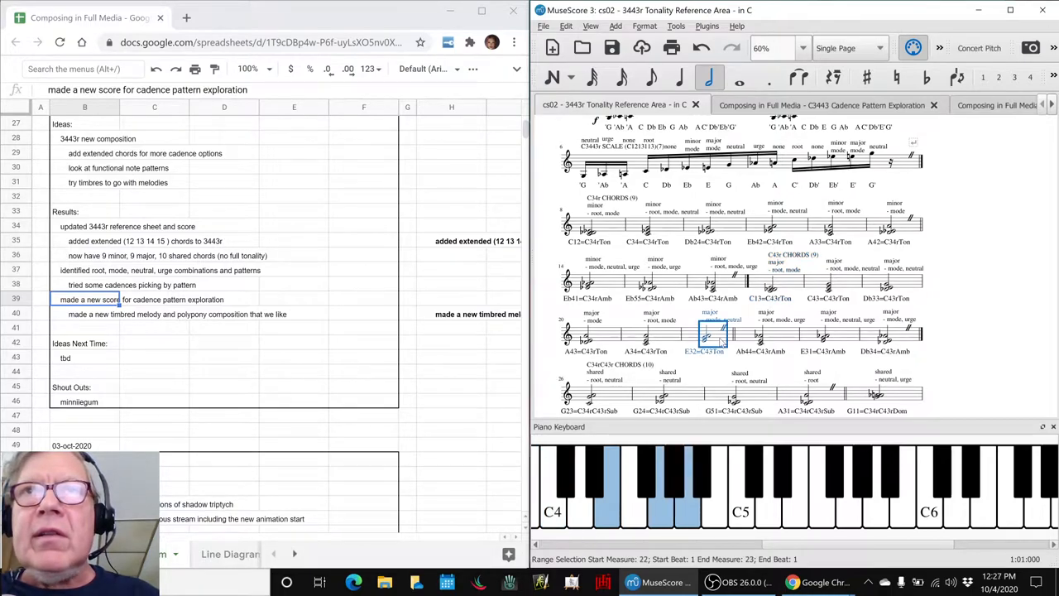
{"action": "left_click", "coordinate": [645, 335]}
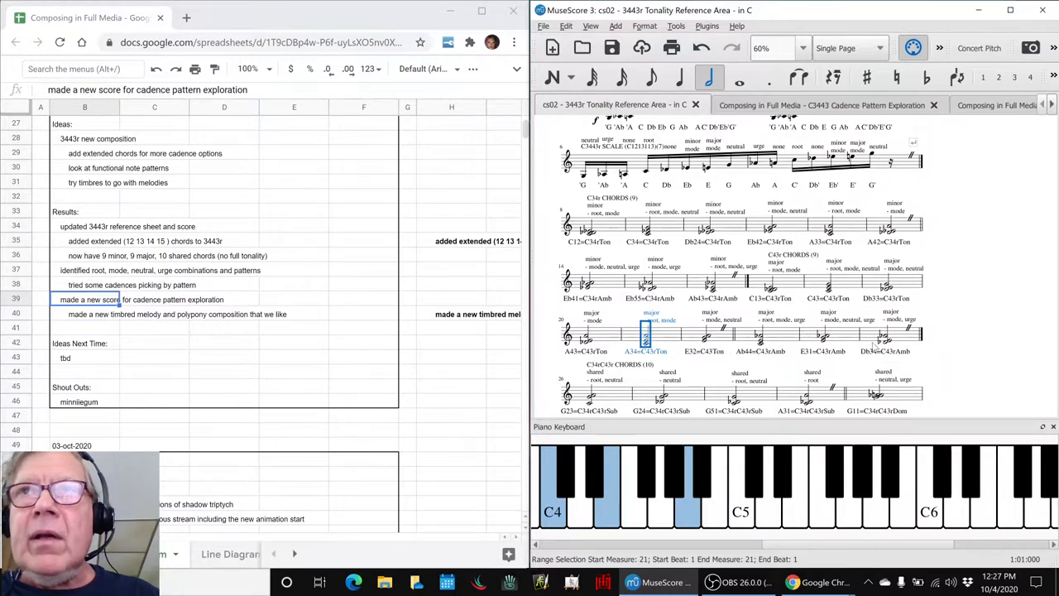
{"action": "left_click", "coordinate": [822, 335]}
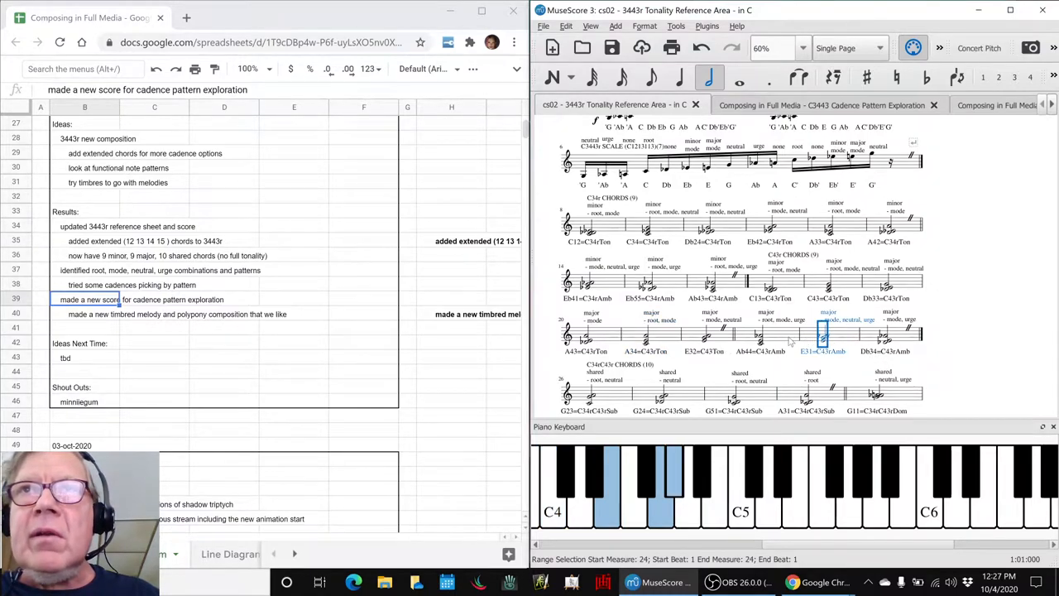
{"action": "left_click", "coordinate": [821, 105]}
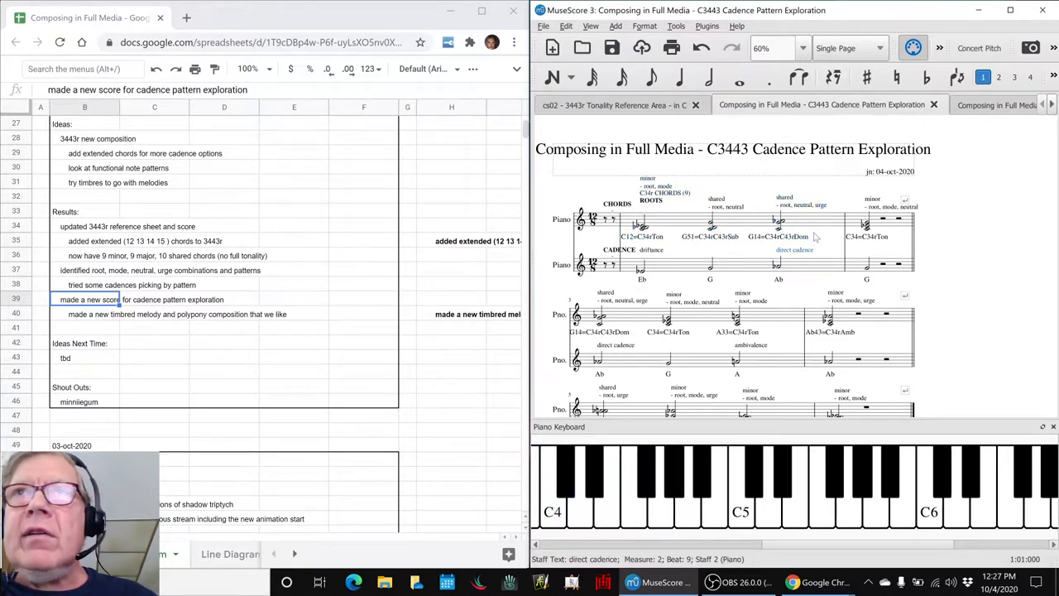
{"action": "mouse_move", "coordinate": [858, 254]}
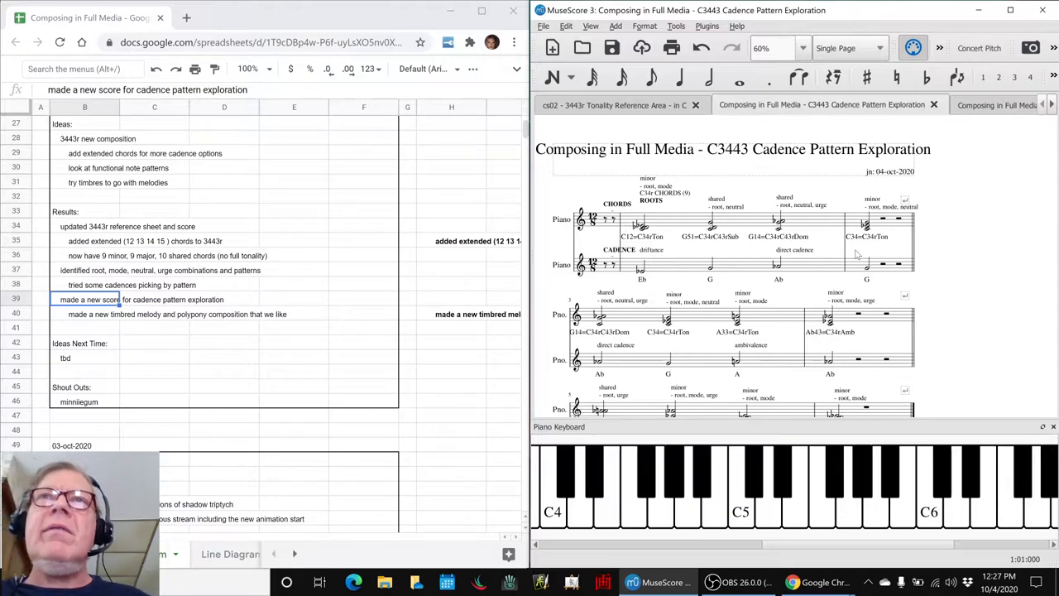
{"action": "mouse_move", "coordinate": [845, 255]}
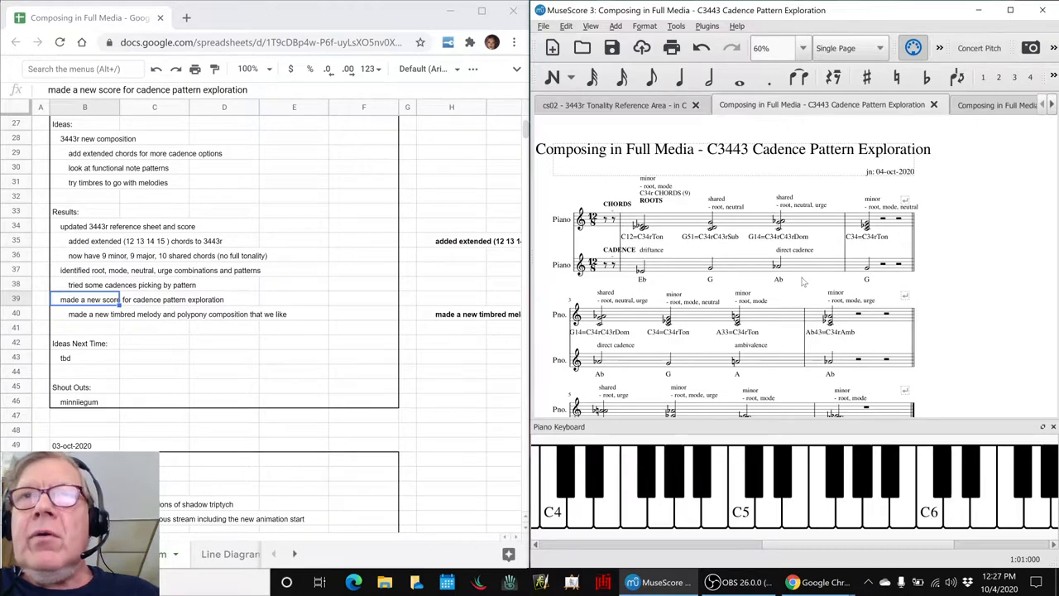
{"action": "mouse_move", "coordinate": [782, 206]}
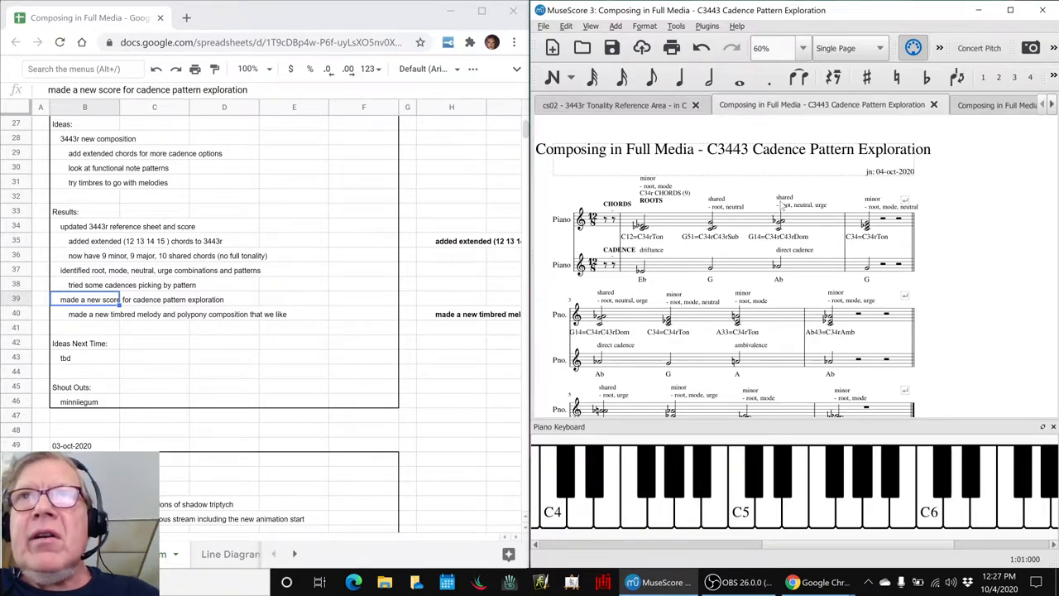
{"action": "left_click", "coordinate": [801, 205]}
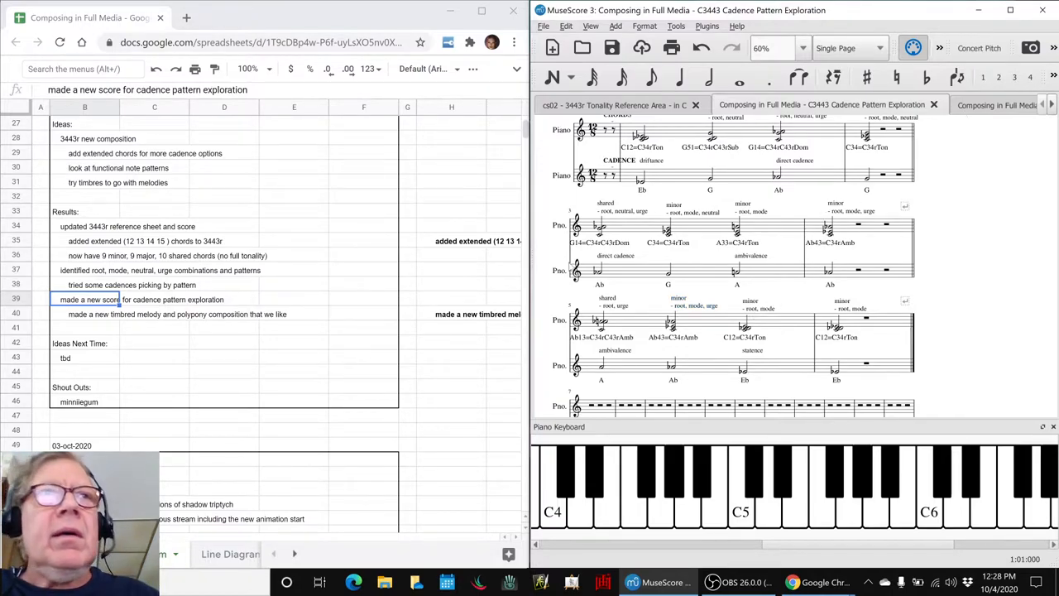
Step: Replace tbd with a major + shared roots idea complementing minor + shared roots
{"action": "left_click", "coordinate": [83, 357]}
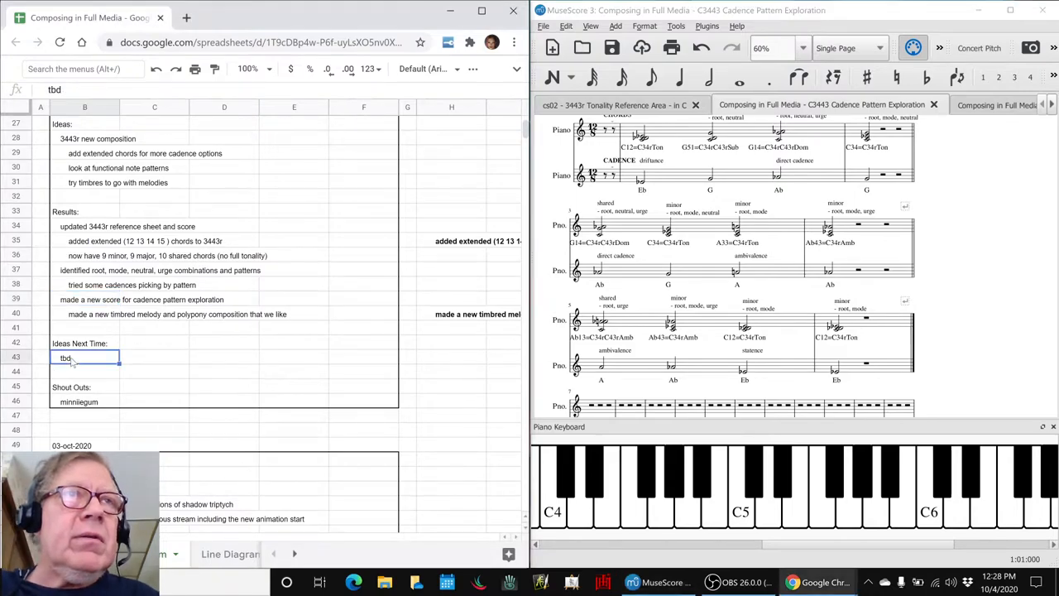
{"action": "type", "text": "major + shared compos"}
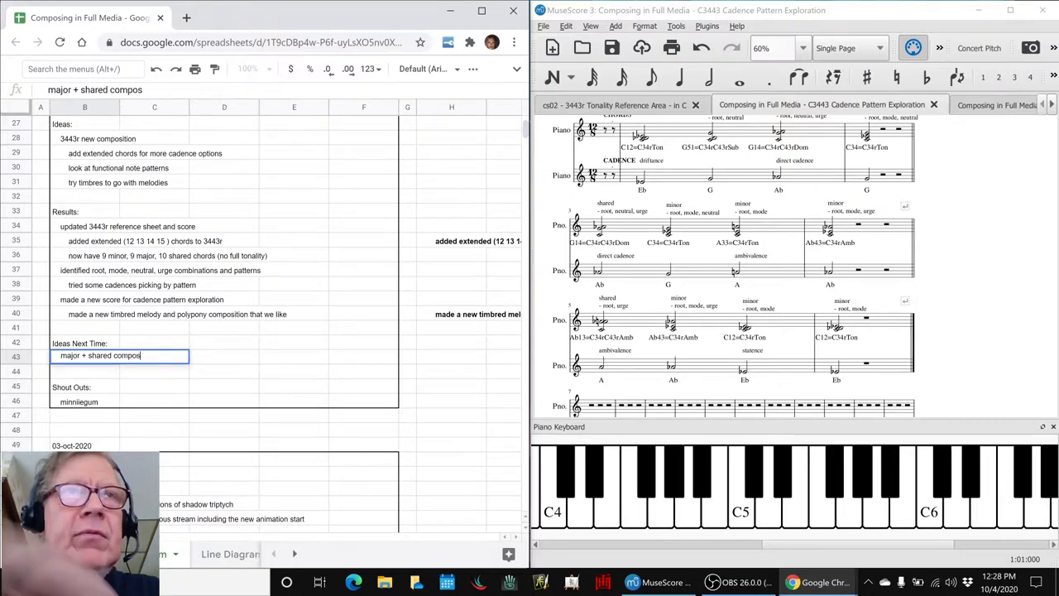
{"action": "type", "text": "roots"}
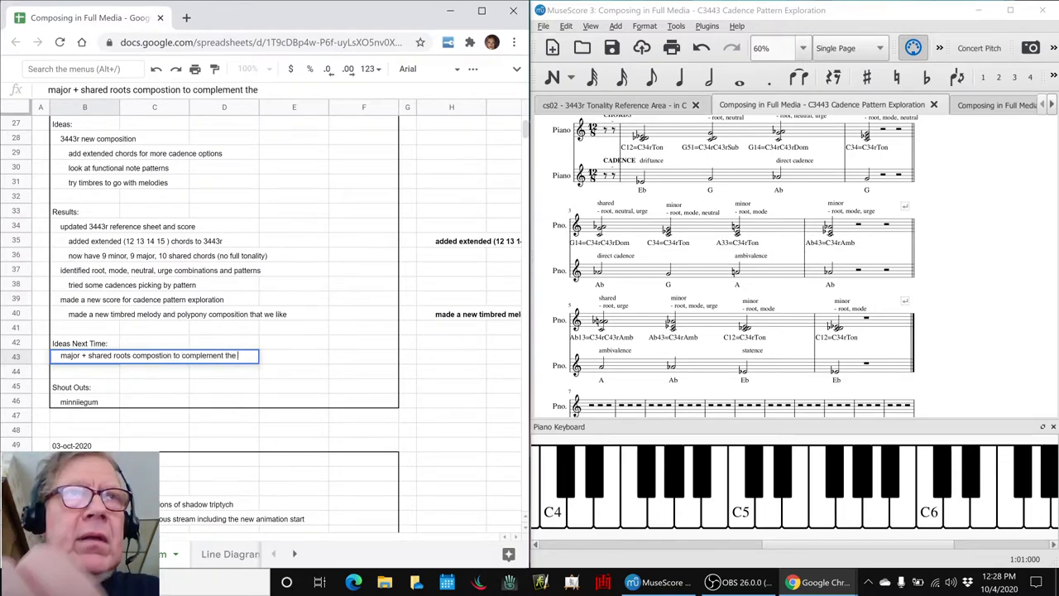
{"action": "type", "text": "ji"}
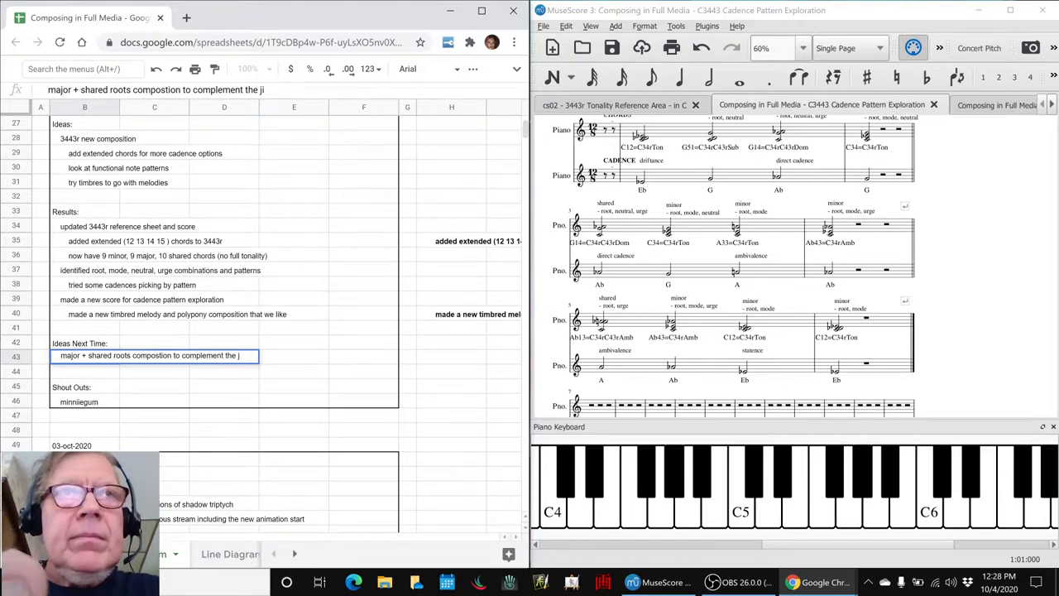
{"action": "type", "text": "minor"}
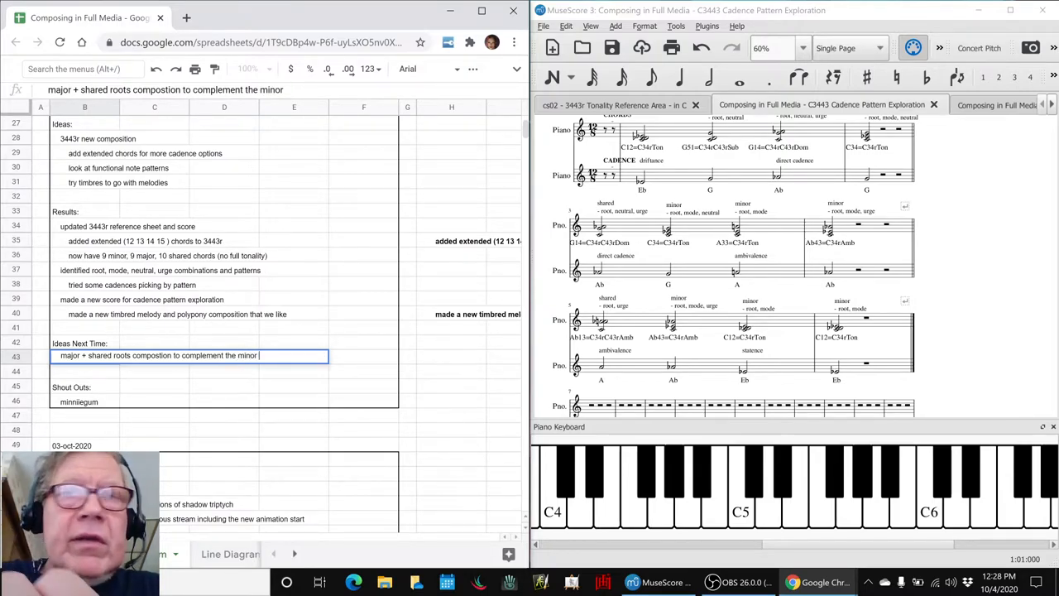
{"action": "type", "text": "+ shared r"}
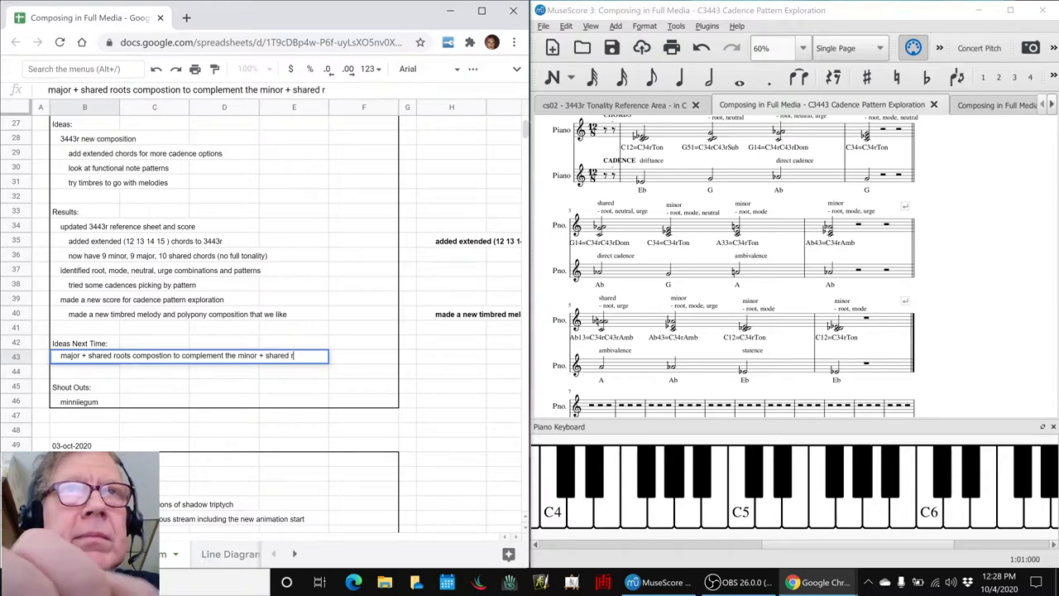
{"action": "type", "text": "oots"}
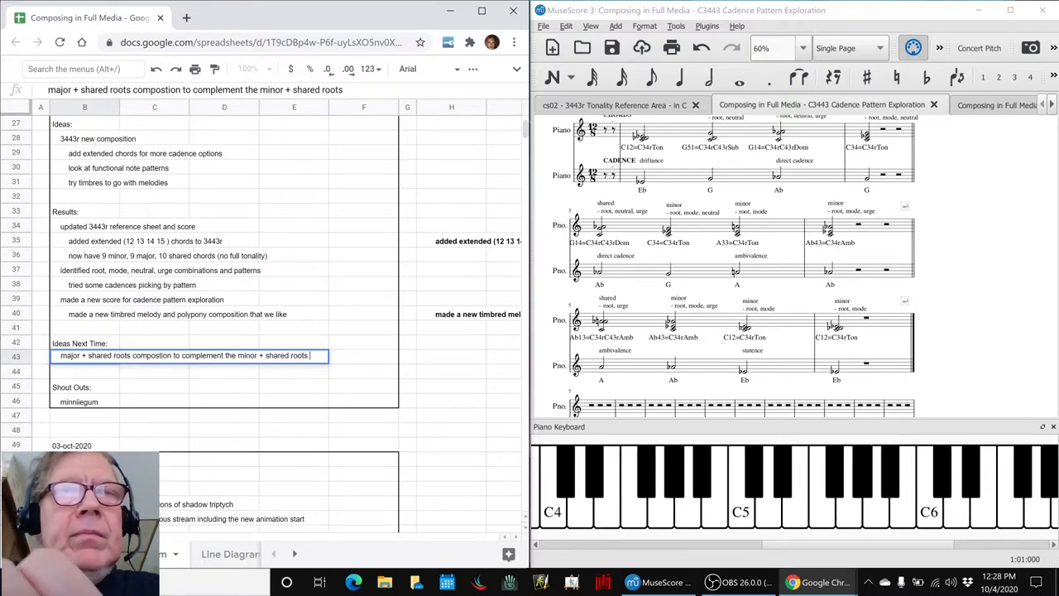
{"action": "type", "text": "composition"}
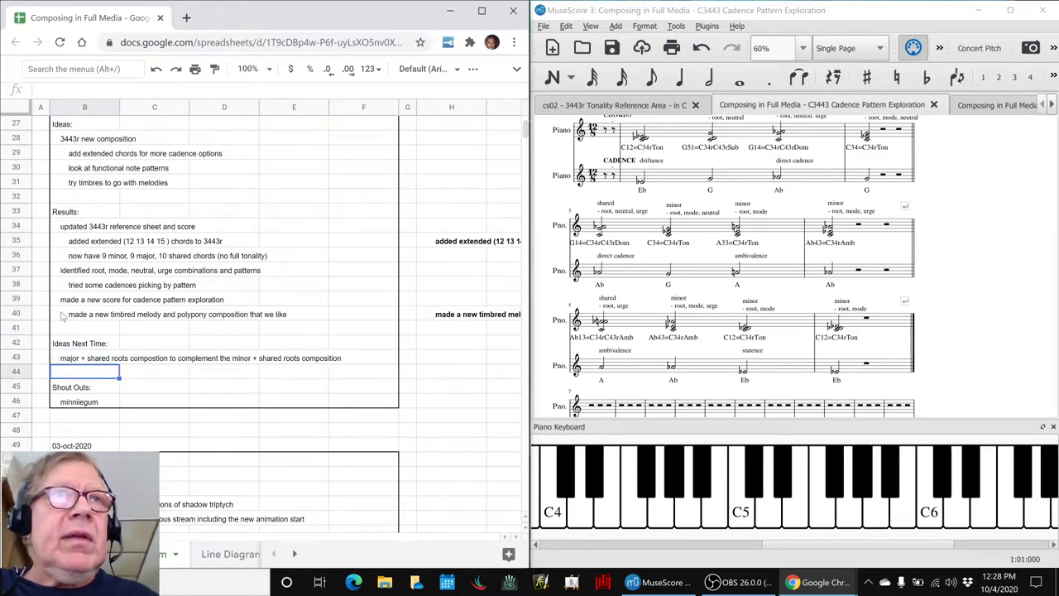
{"action": "left_click", "coordinate": [85, 314]}
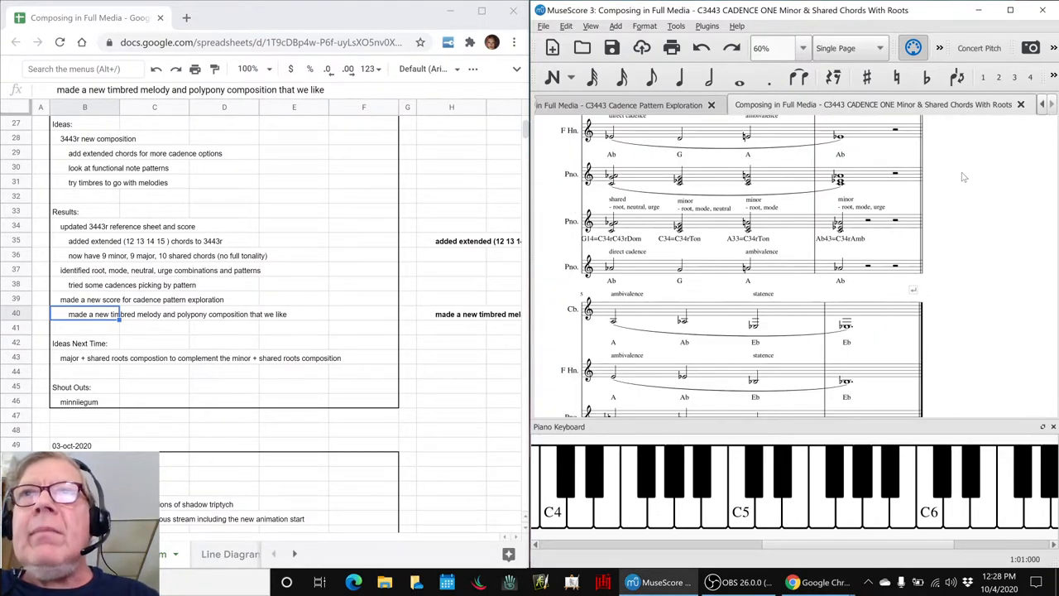
{"action": "scroll", "scroll_direction": "down", "scroll_amount": 3}
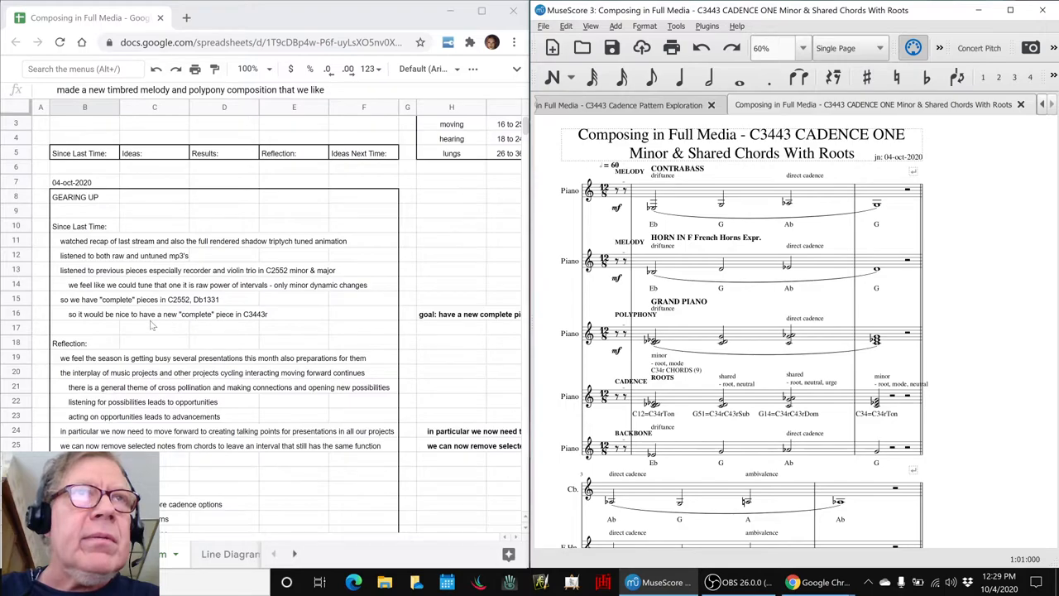
Step: Append 'with timbre' to the complete piece in C3443r log line
{"action": "left_click", "coordinate": [190, 311]}
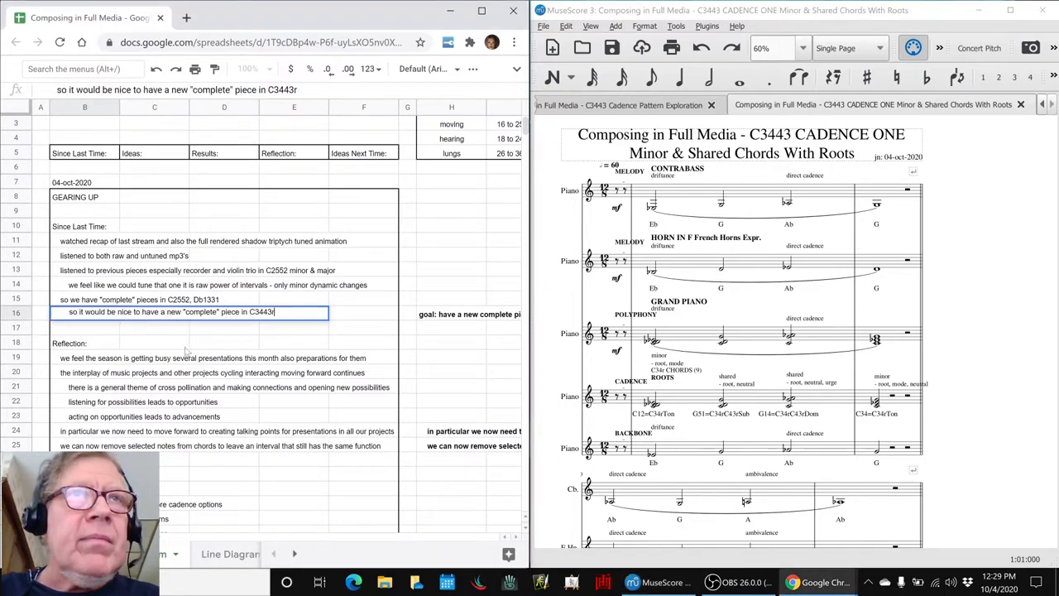
{"action": "type", "text": "w"}
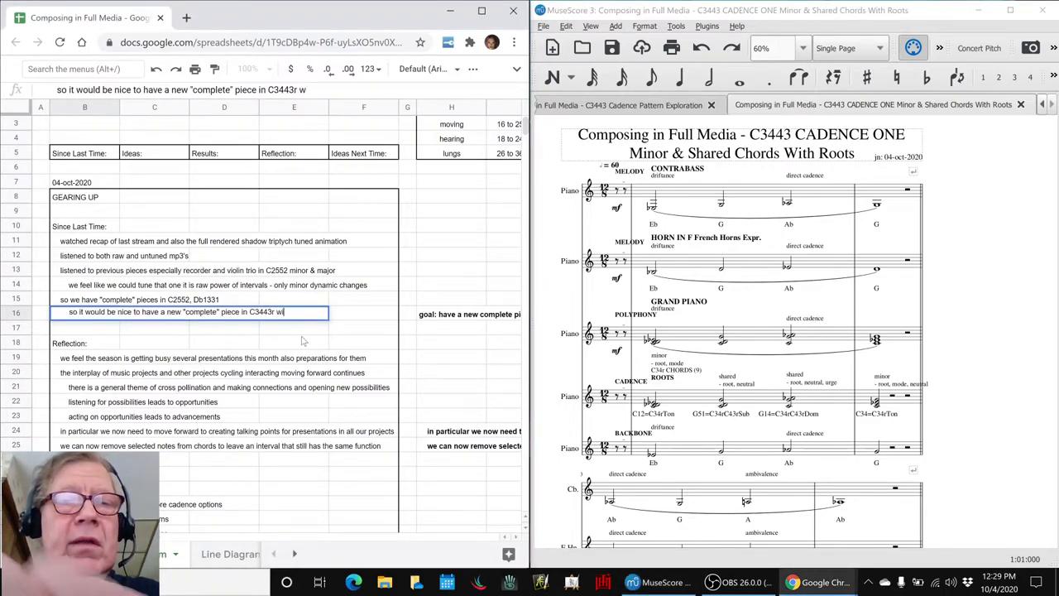
{"action": "type", "text": "ith timbre"}
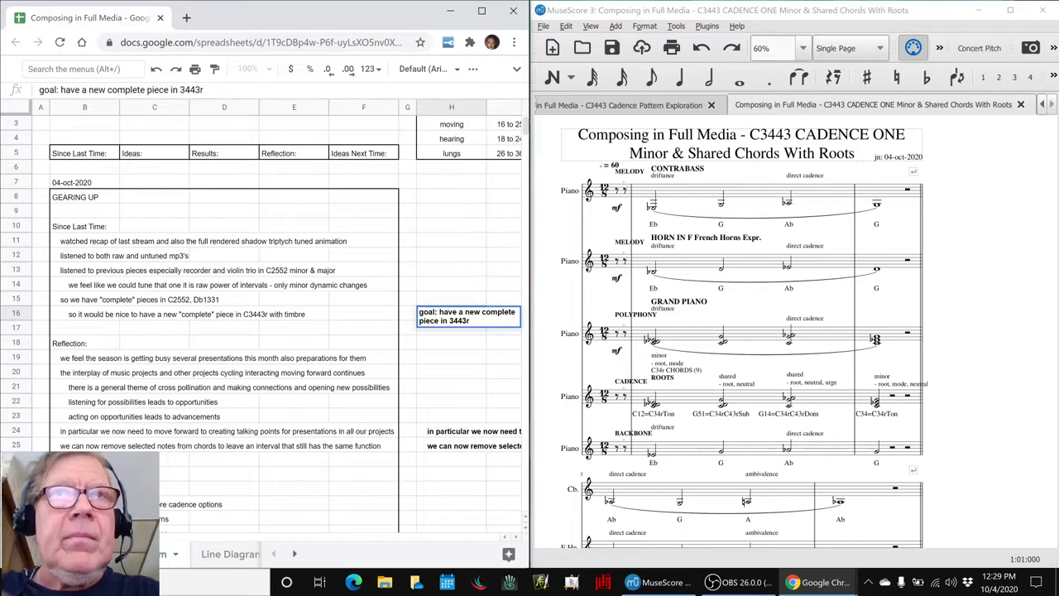
{"action": "type", "text": "w"}
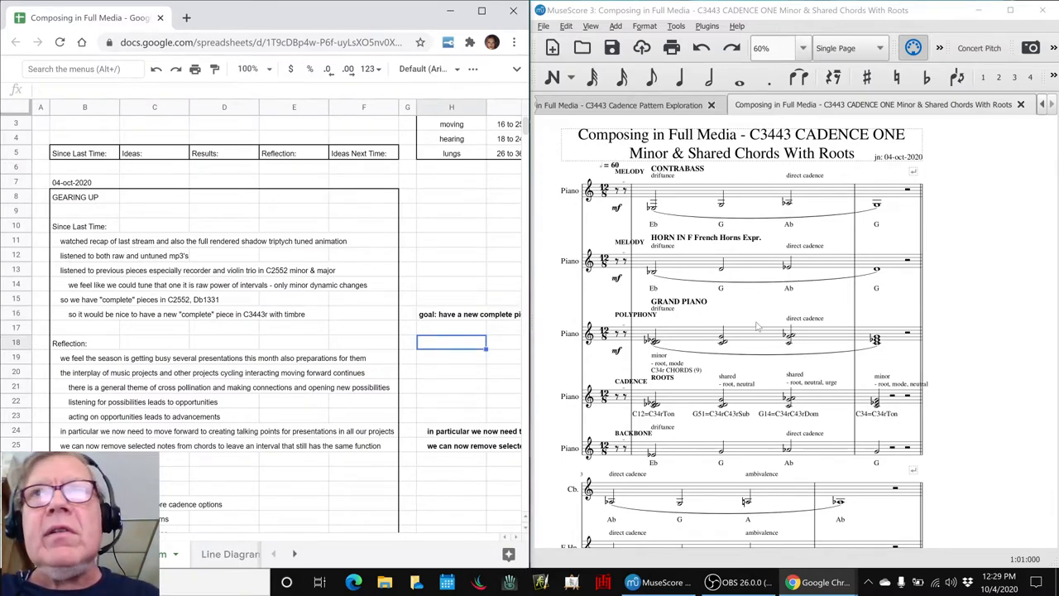
{"action": "mouse_move", "coordinate": [678, 192]}
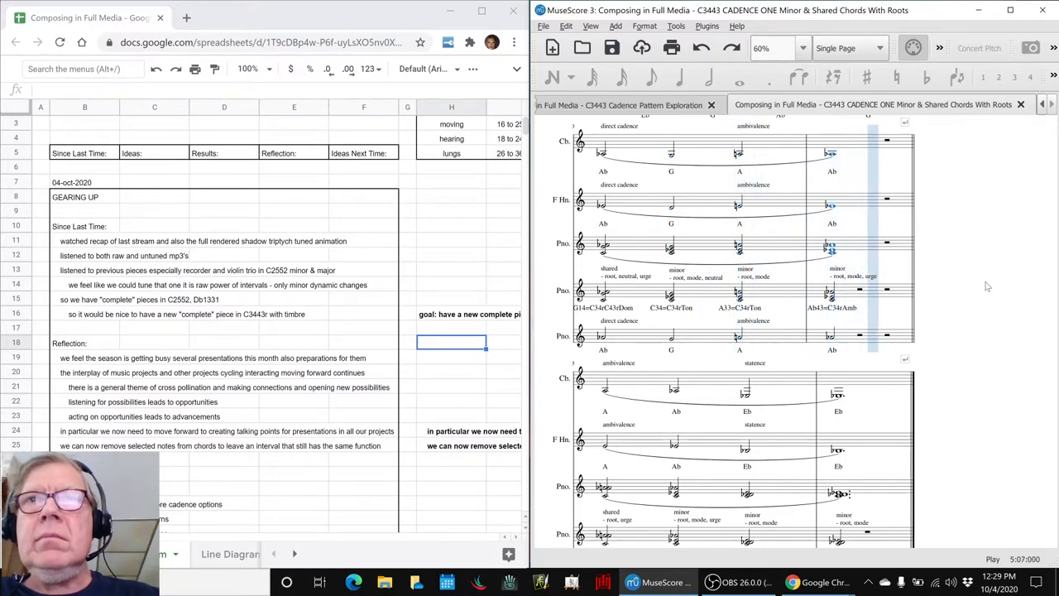
Step: Scroll through the Cadence One score after stopping playback
{"action": "scroll", "scroll_direction": "down", "scroll_amount": 3}
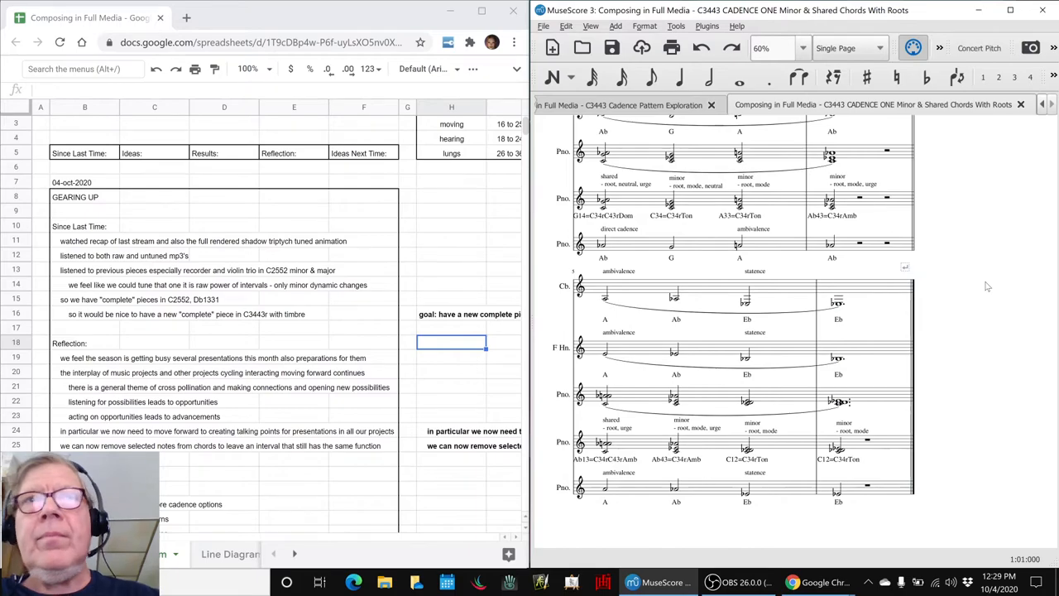
{"action": "mouse_move", "coordinate": [203, 378]}
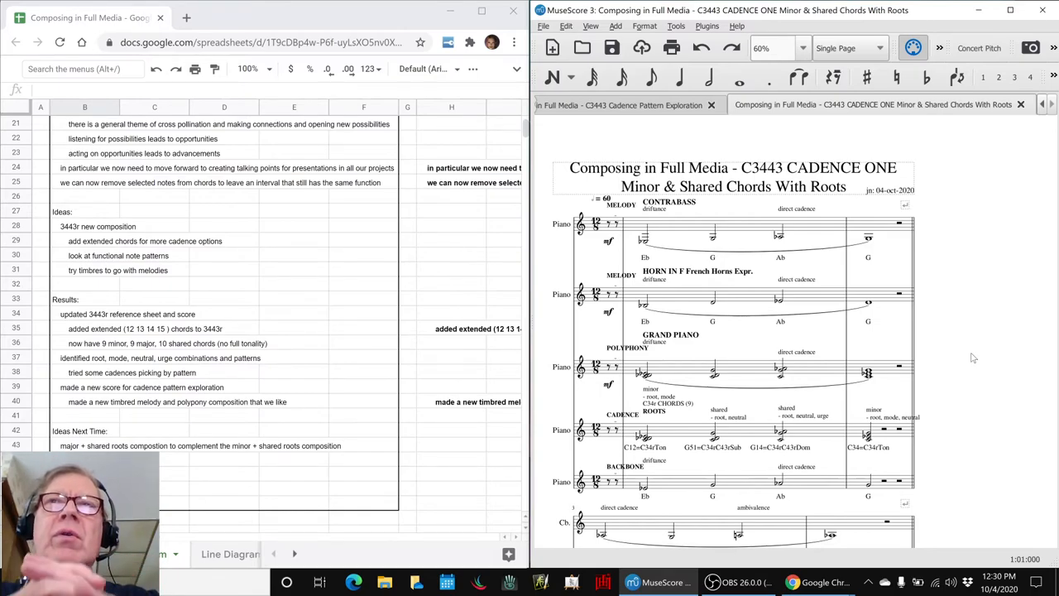
{"action": "mouse_move", "coordinate": [786, 320]}
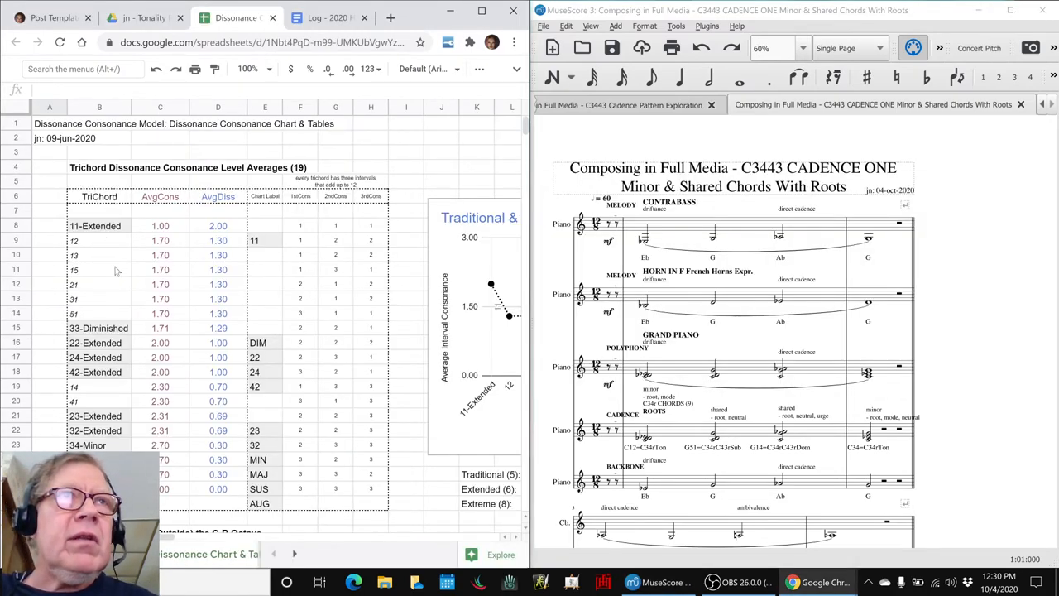
Step: Select trichord 31 in the averages table and bring OBS Studio forward
{"action": "left_click", "coordinate": [99, 298]}
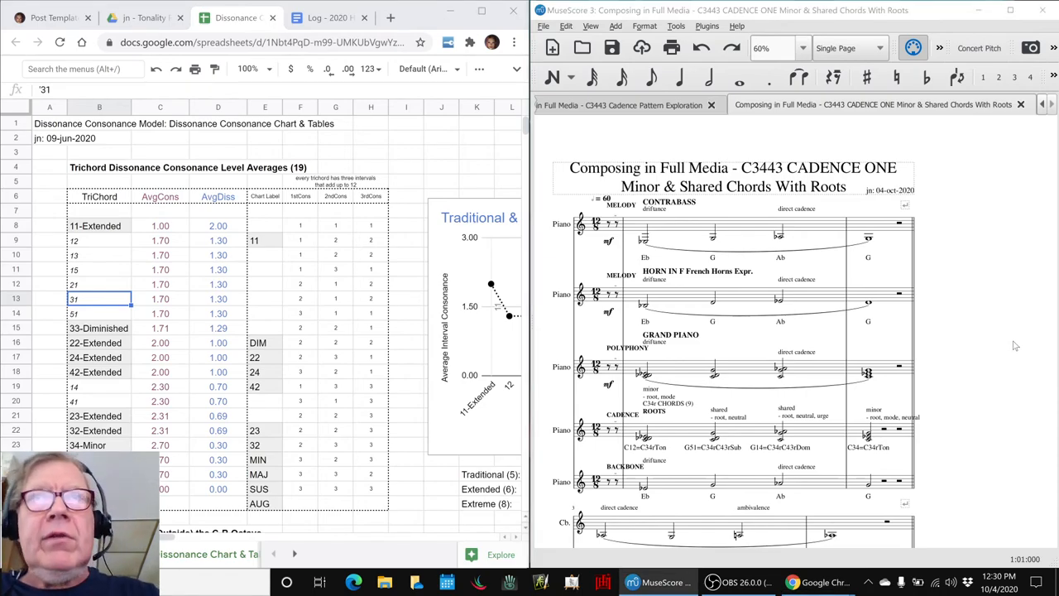
{"action": "left_click", "coordinate": [737, 581]}
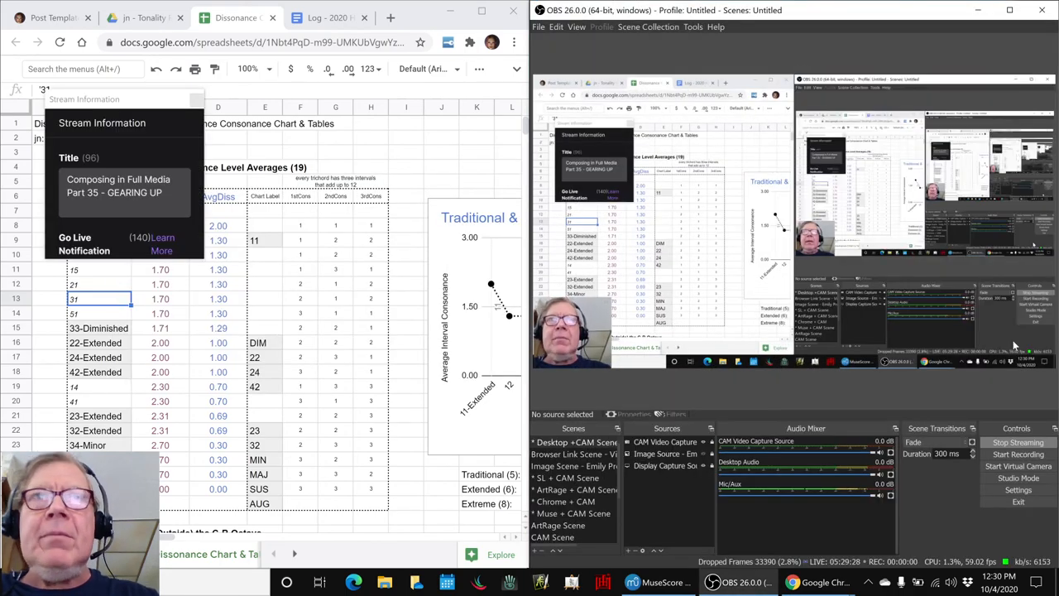